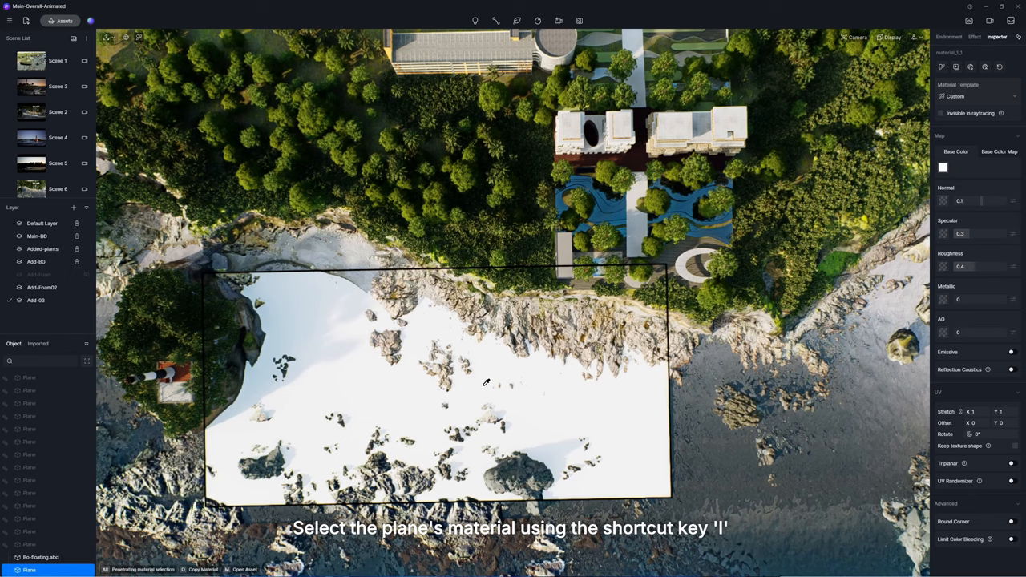
Give the plane a Multimedia material with the wave video and maximum transparency
left_click(974, 96)
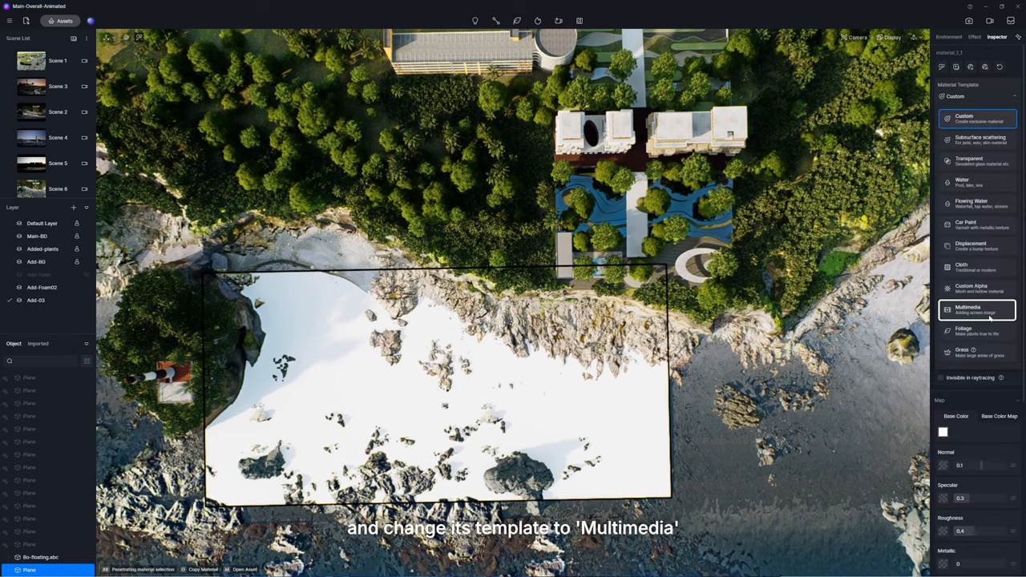
left_click(978, 309)
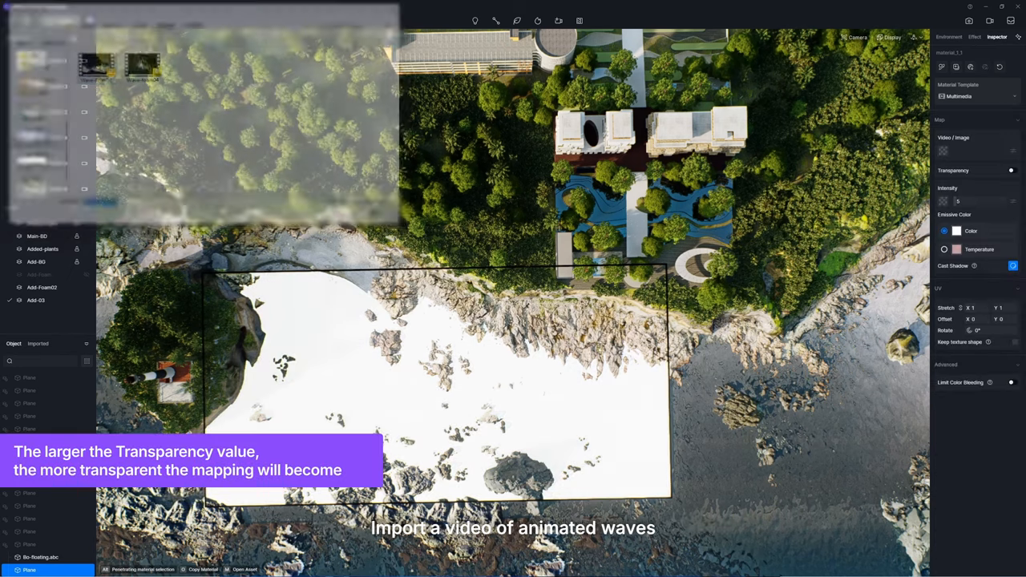
left_click(1010, 170)
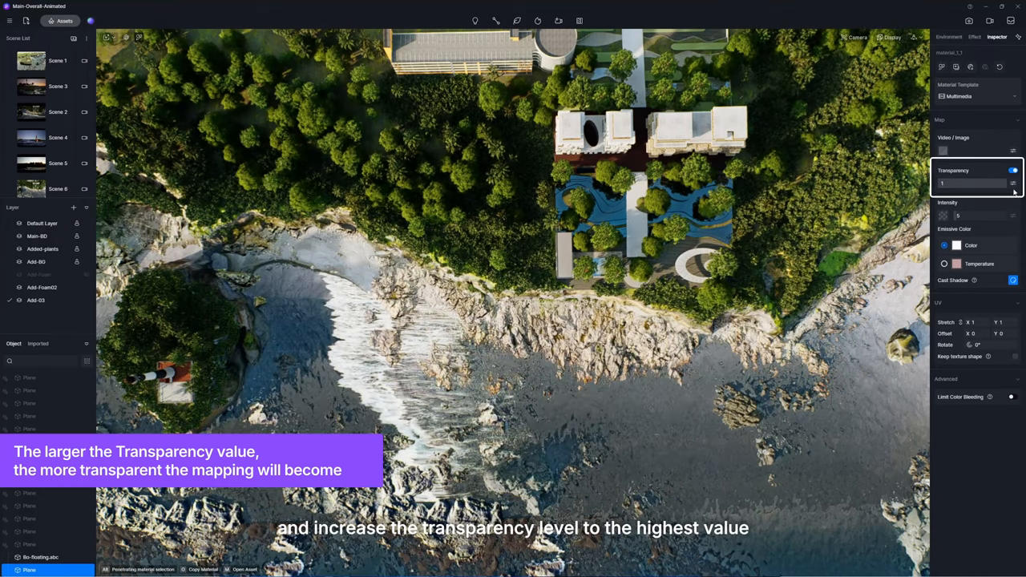
left_click(991, 345)
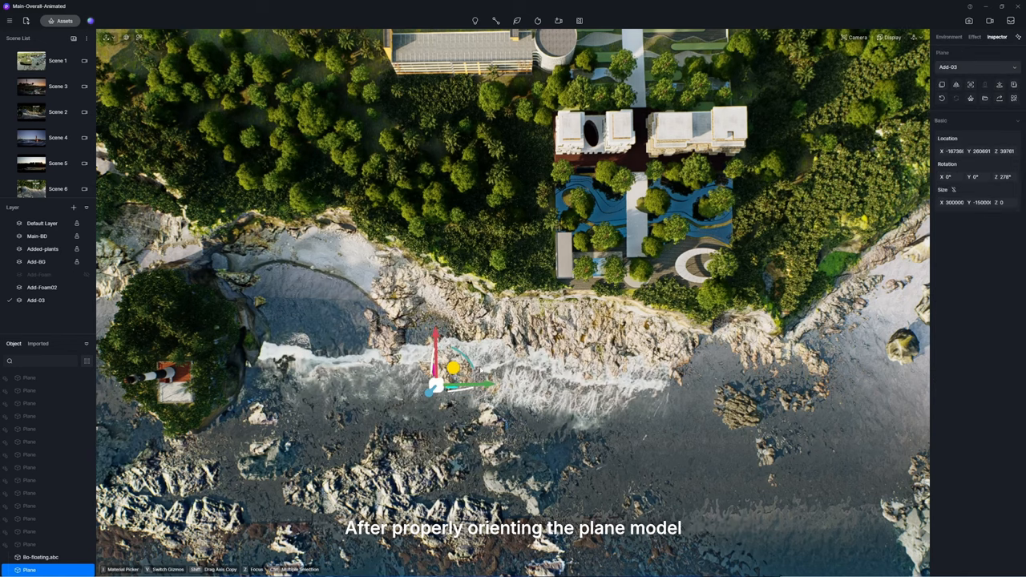
Alt-drag a copy of the wave plane further right along the shore
left_click_drag(452, 368, 882, 432)
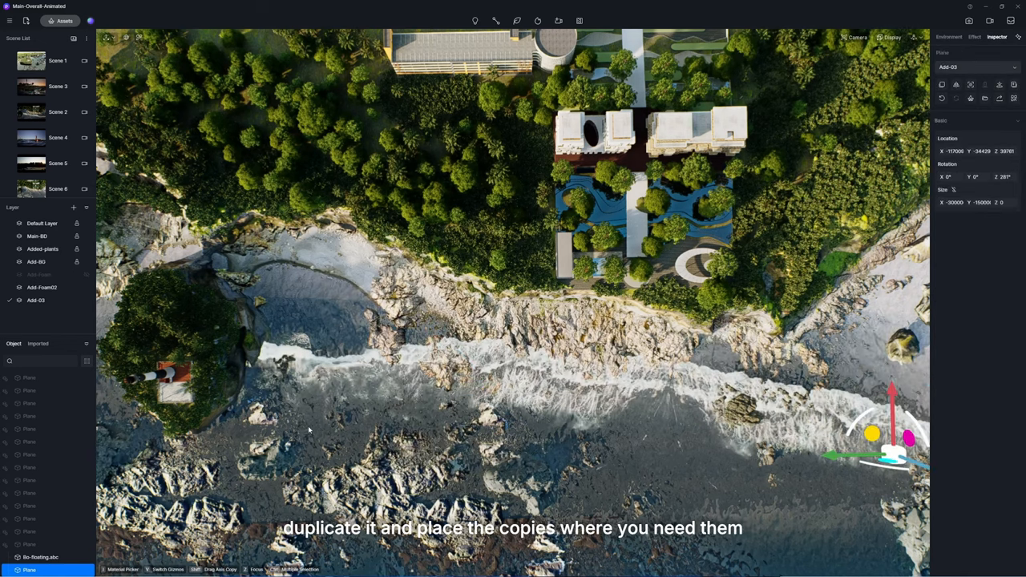